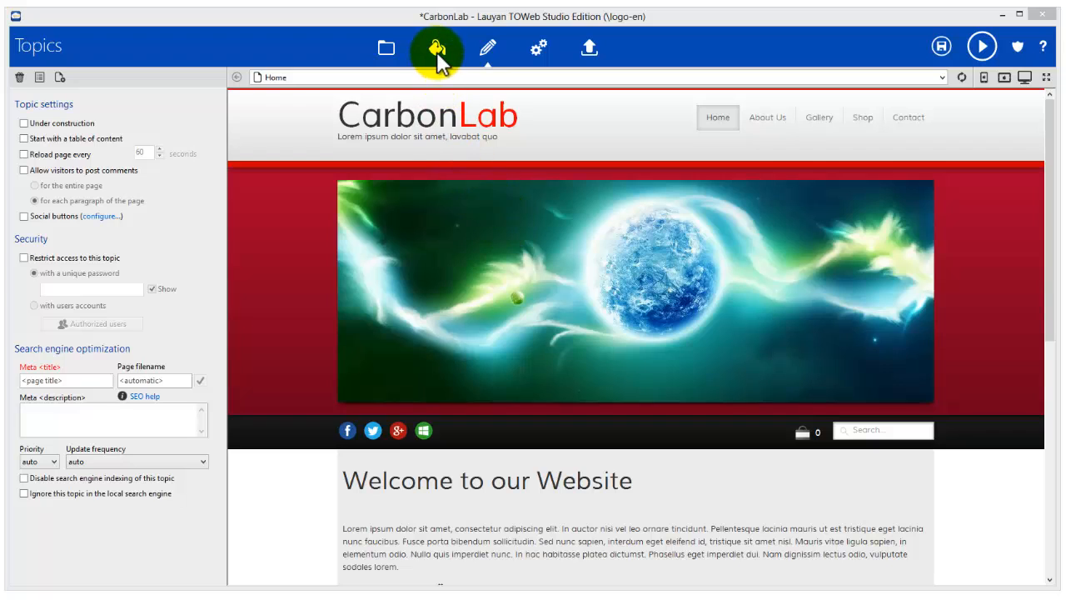
- Switch from Topics to the CarbonLab site's Theme panel
left_click(435, 47)
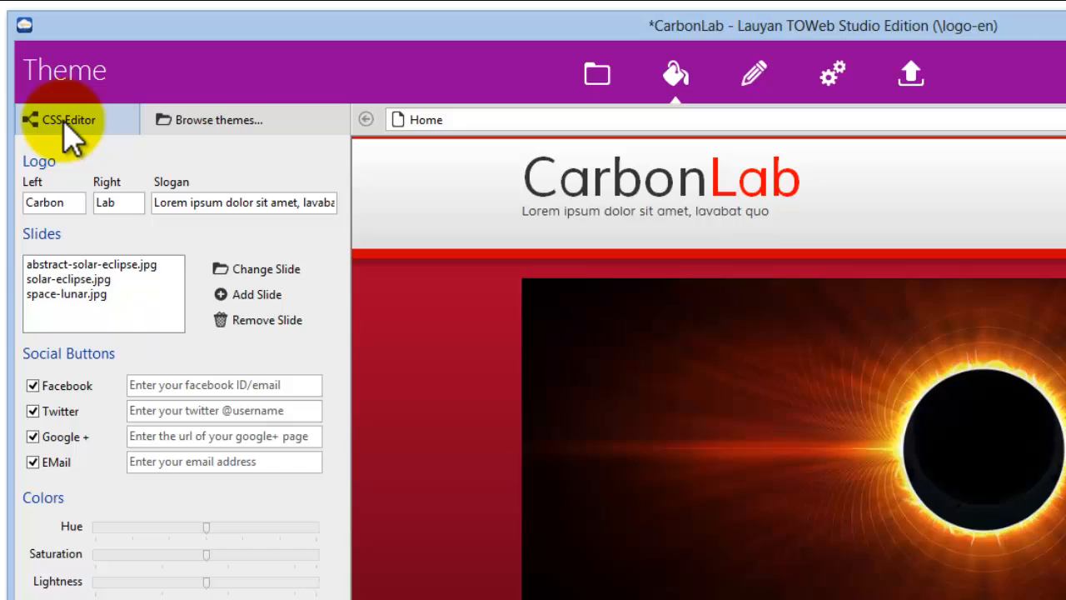
- Open the CSS Editor and select the Logo/Brand element under Tool bar 1 > Left
left_click(67, 120)
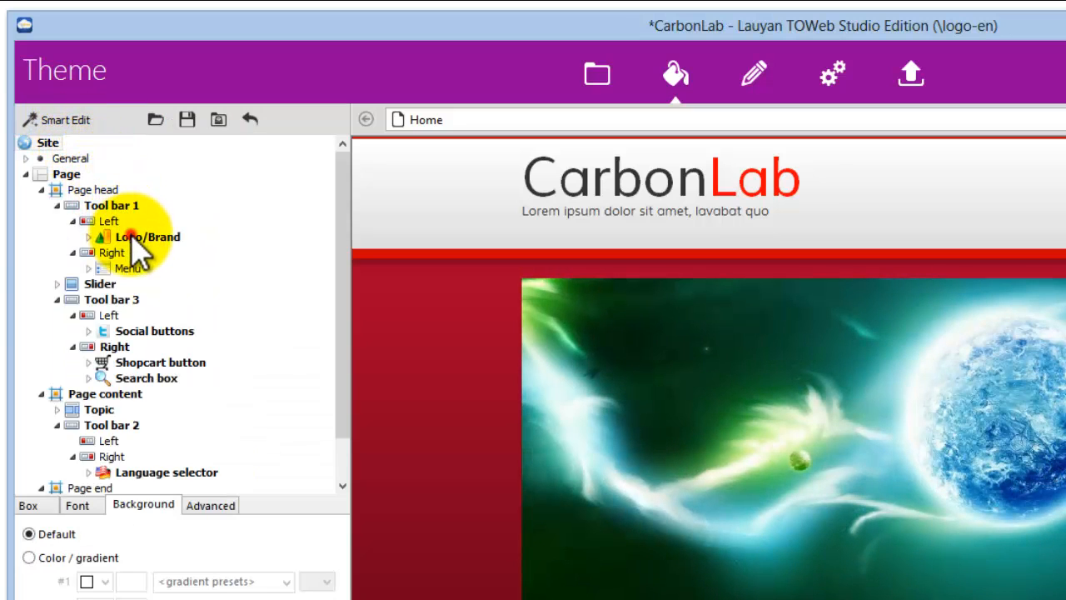
left_click(147, 236)
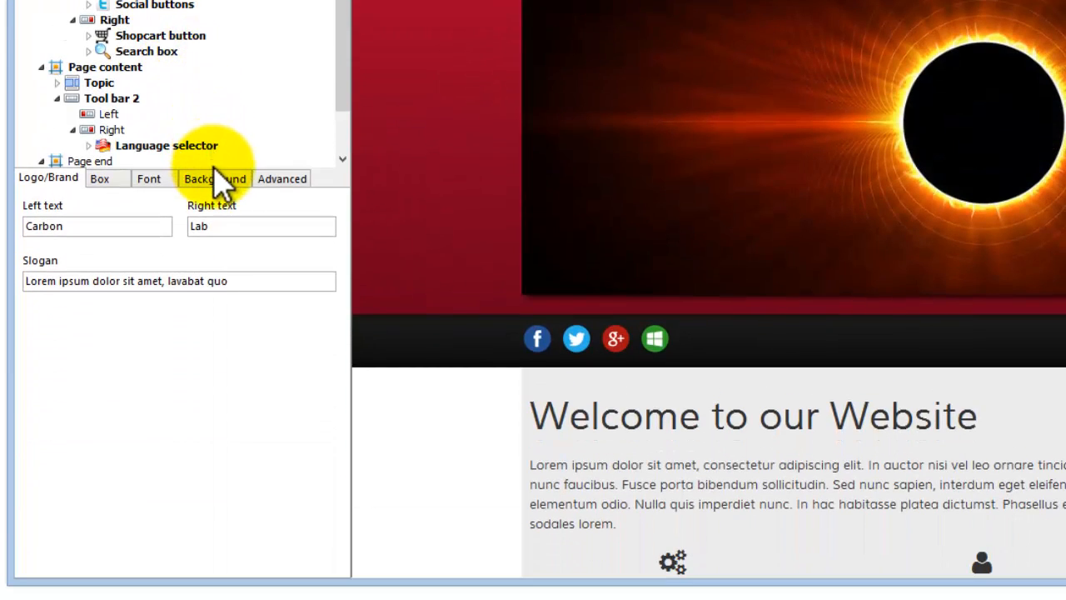
- Give the Logo/Brand element an image background using towebv5-64.png
left_click(215, 178)
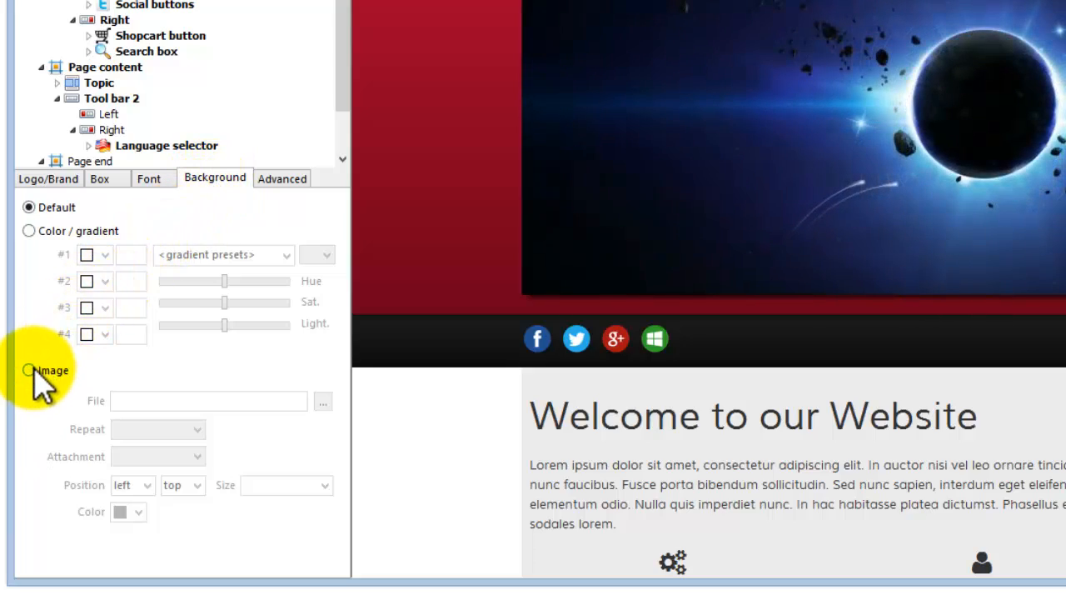
left_click(29, 370)
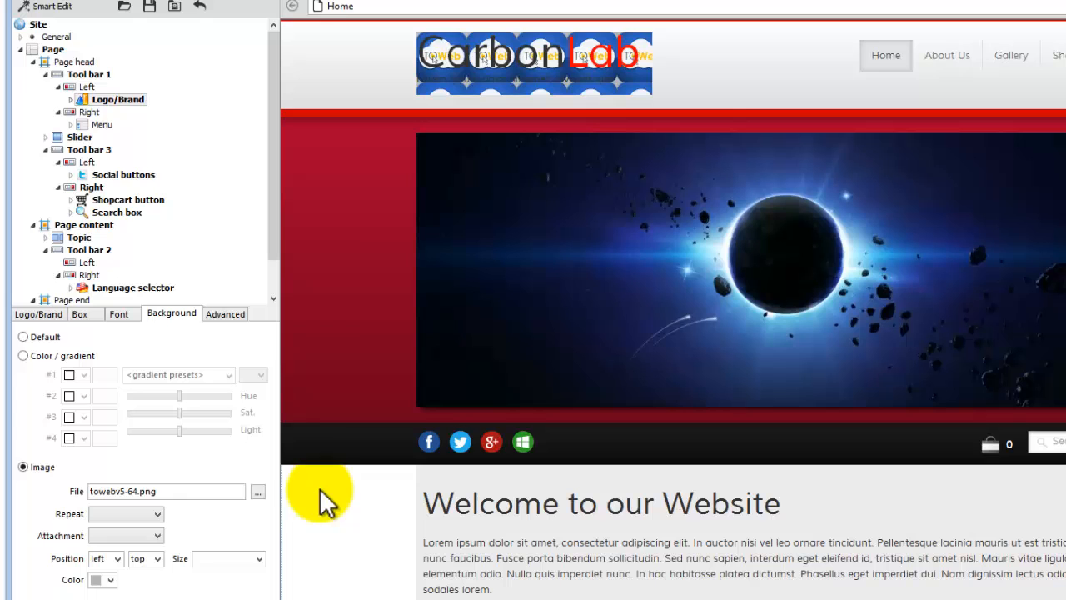
- Set the logo image to no-repeat with an Auto background colour, and show its Box settings
left_click(126, 514)
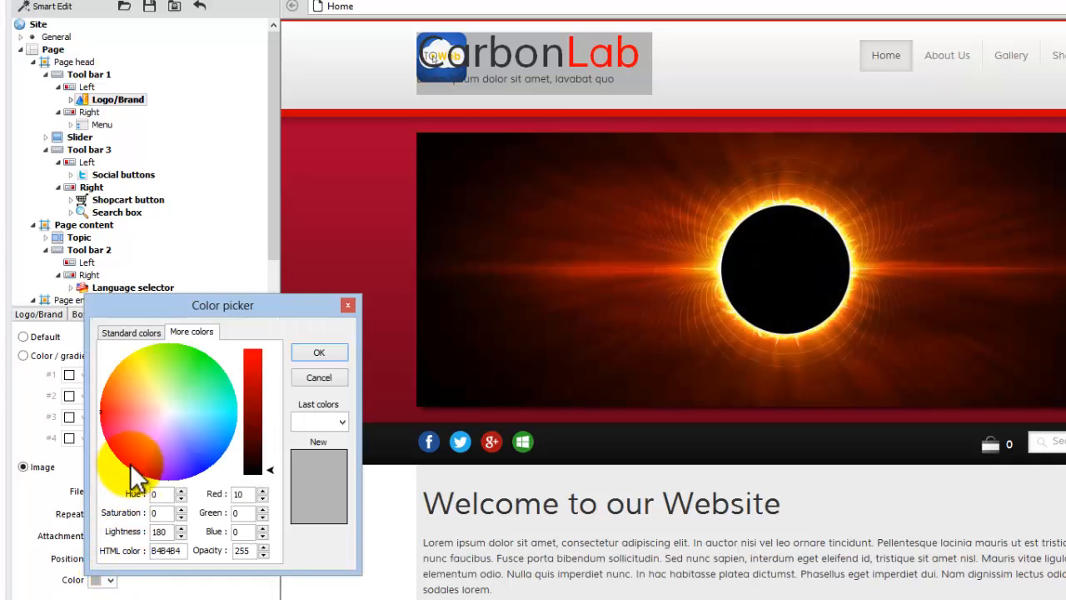
left_click(130, 331)
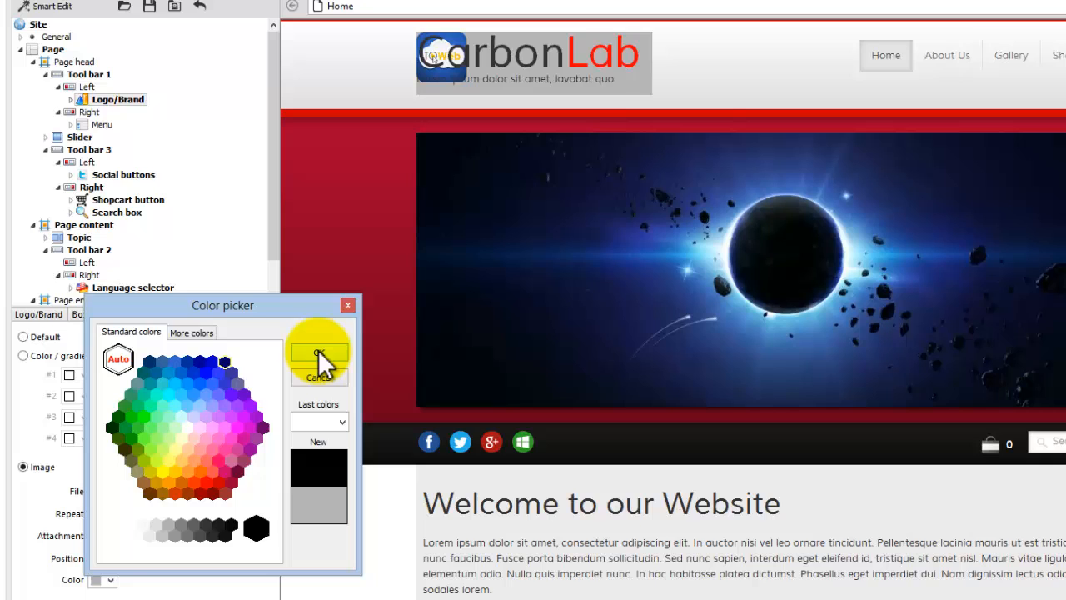
left_click(318, 346)
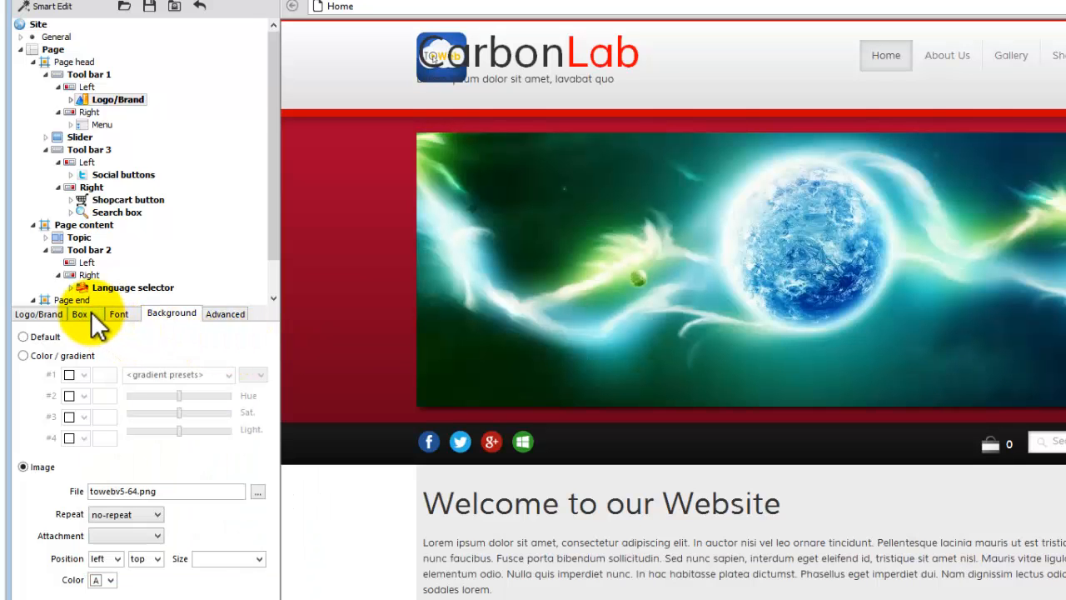
left_click(79, 313)
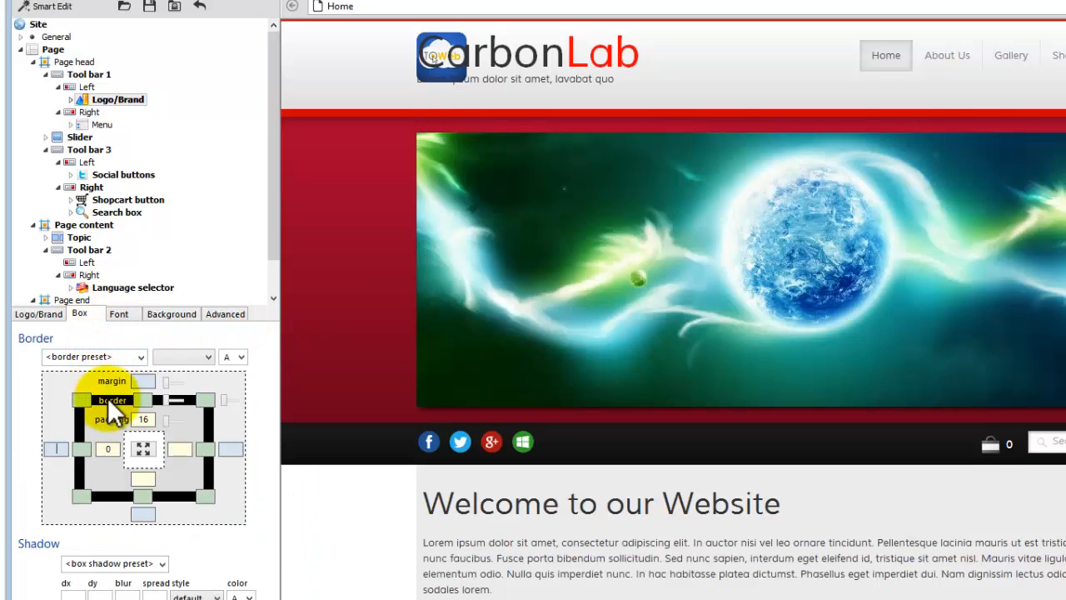